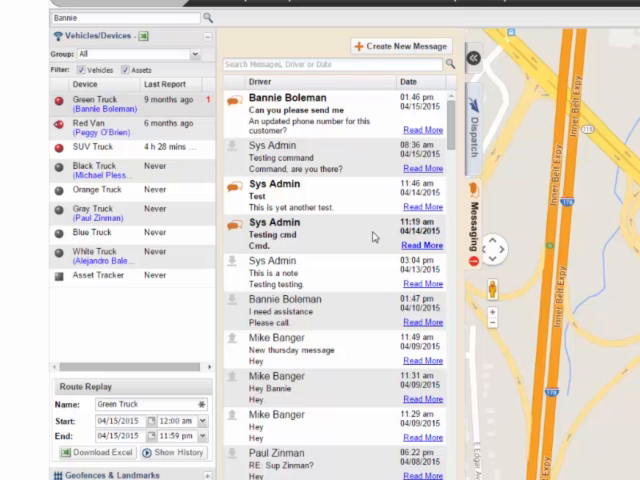
mouse_move(375, 237)
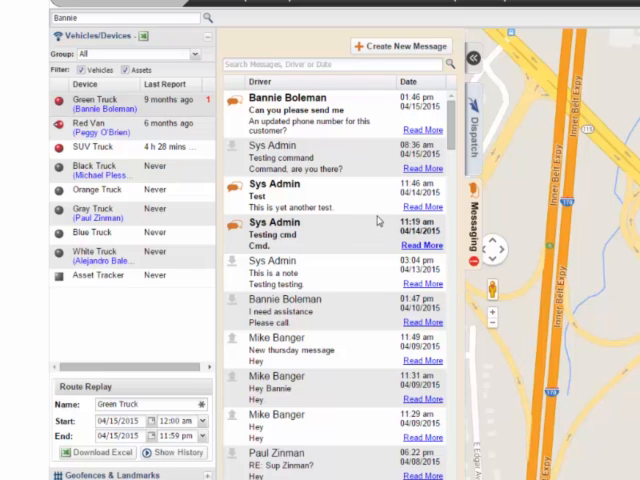
mouse_move(378, 220)
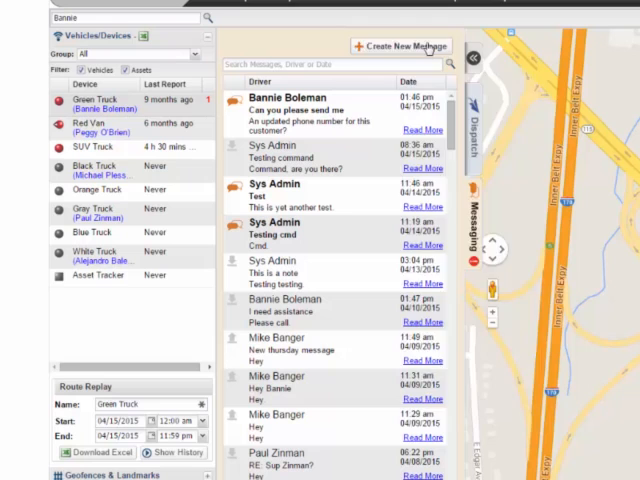
Step: Start a new message and pick recipients, including the Green Truck's driver
click(400, 46)
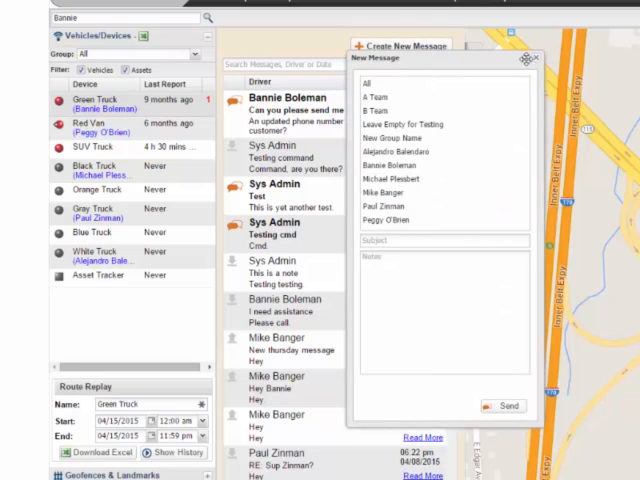
click(535, 58)
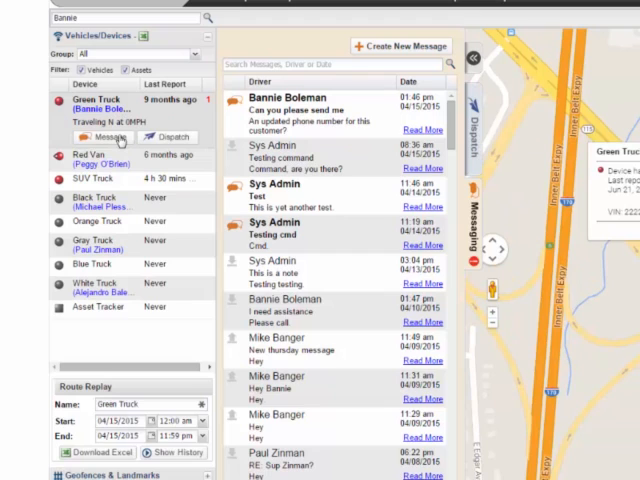
click(400, 46)
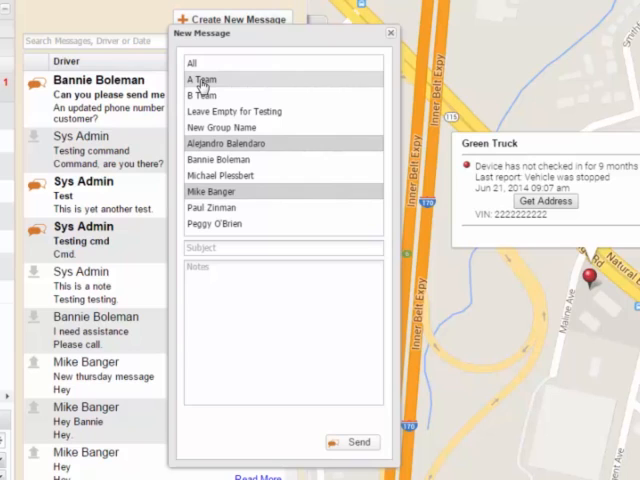
mouse_move(282, 203)
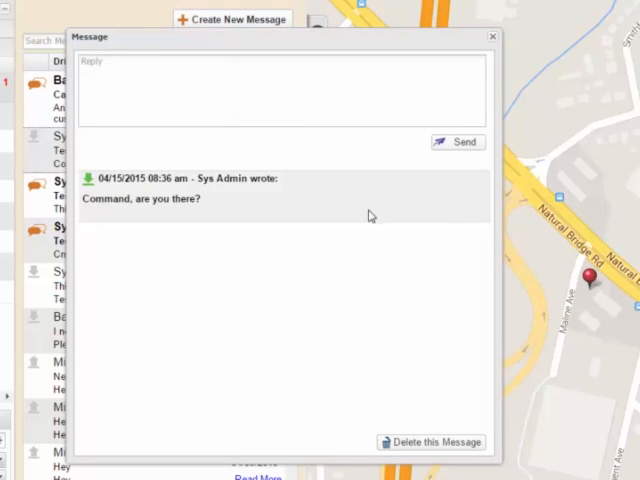
mouse_move(266, 246)
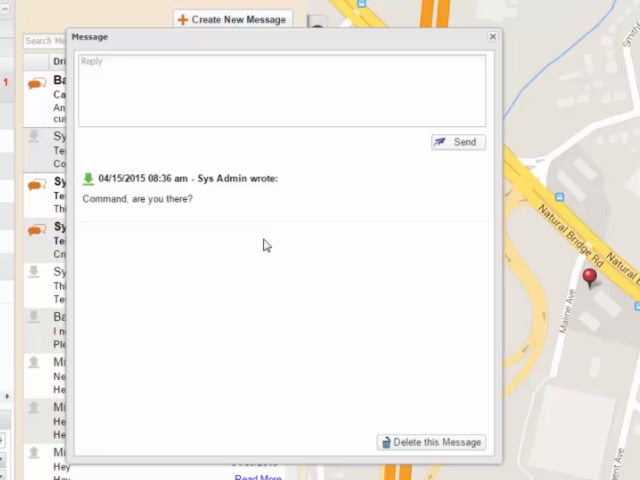
mouse_move(284, 245)
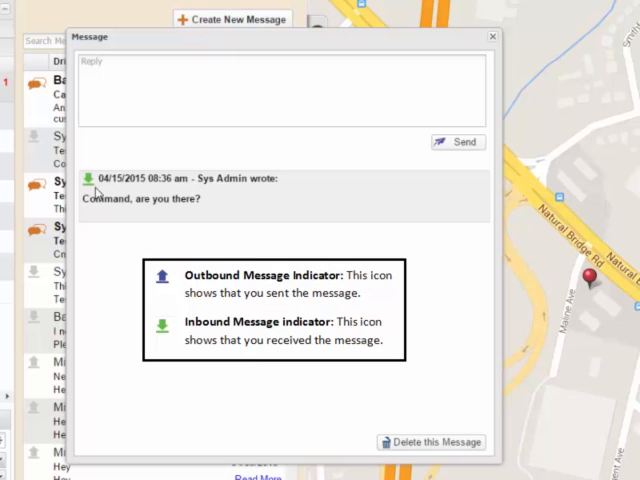
Step: Open the Sys Admin message "Command, are you there?" to read it
click(491, 36)
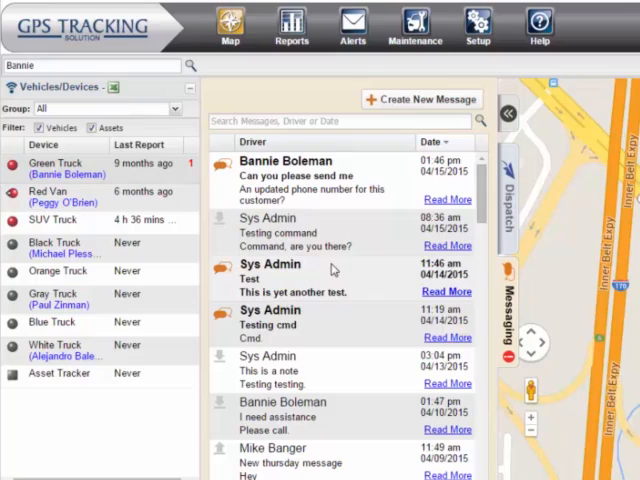
mouse_move(318, 195)
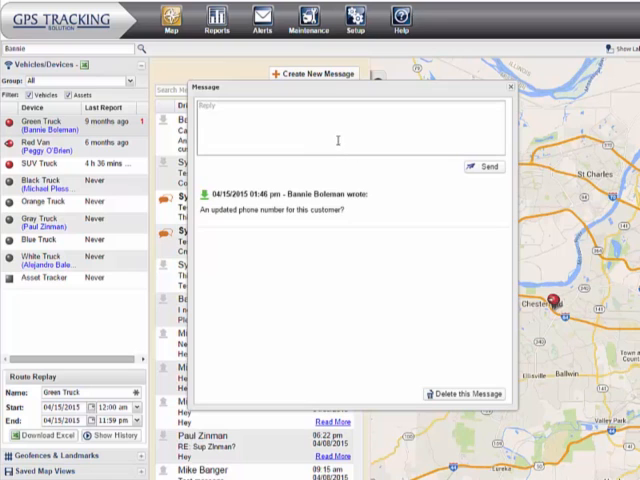
mouse_move(465, 393)
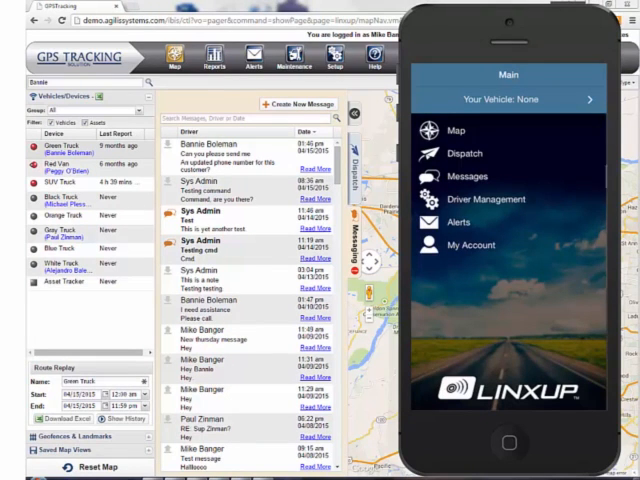
Step: Open Messages from the app's Main screen
click(465, 176)
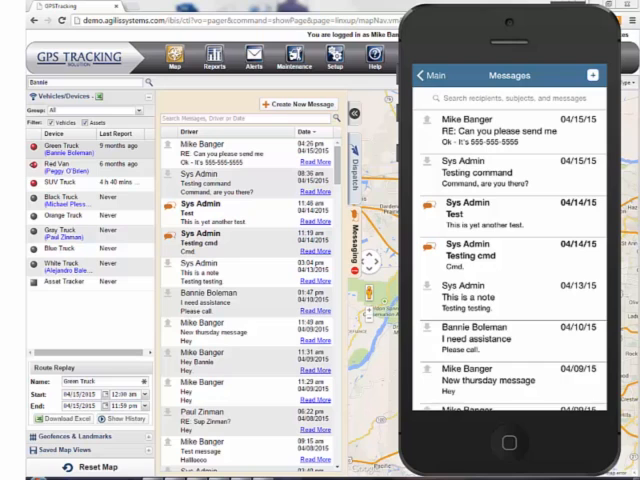
Step: Create a new message with the + button on the Messages screen
click(510, 135)
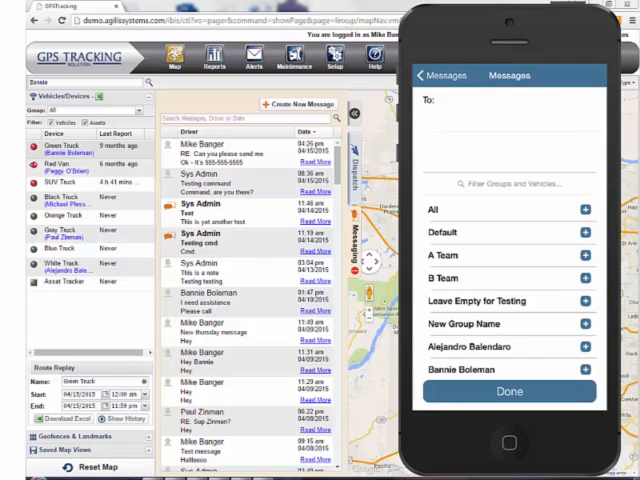
click(585, 347)
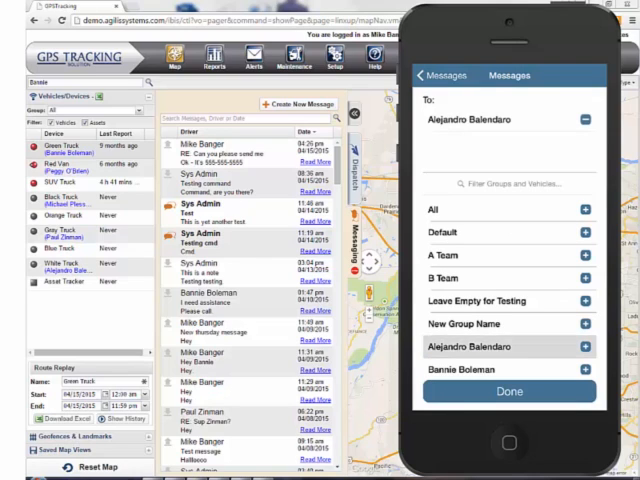